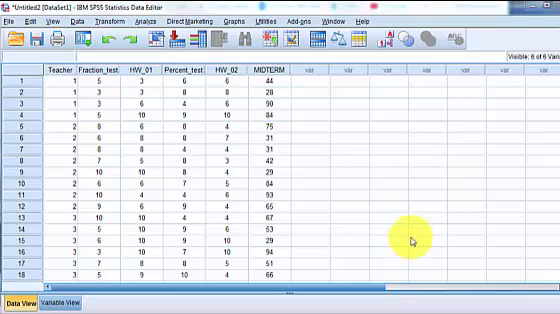
Save the student dataset under a new name about changing a variable into nominal data
click(292, 72)
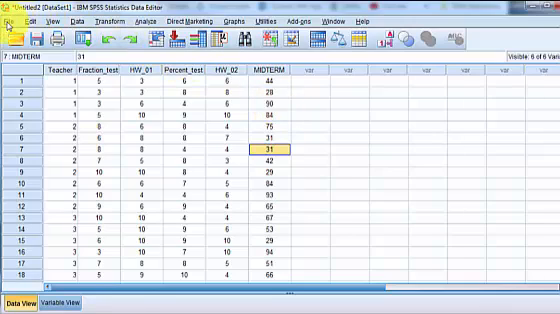
click(12, 18)
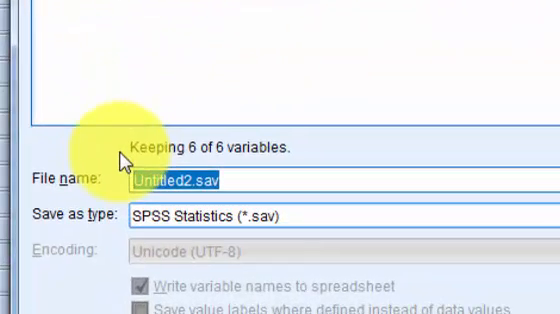
text(SPSS change variable into)
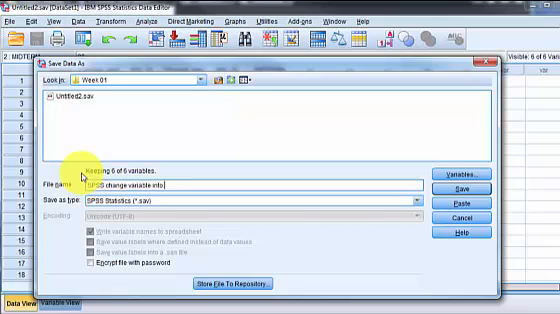
text(nominal)
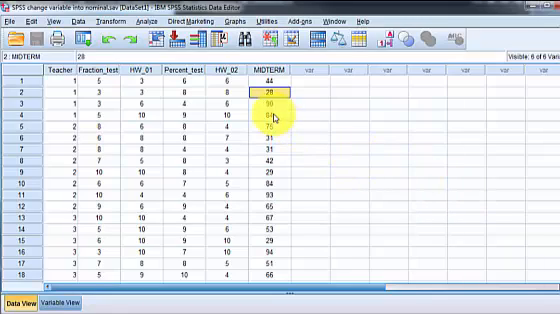
Start Recode into Different Variables with MIDTERM as the numeric variable to recode
click(284, 84)
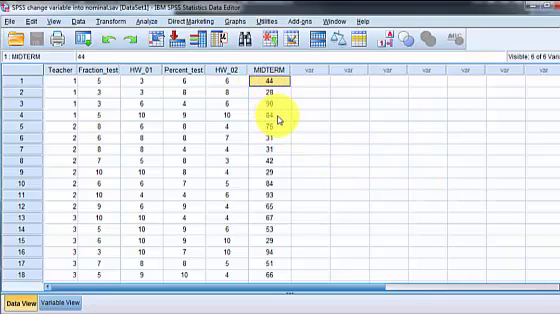
click(282, 98)
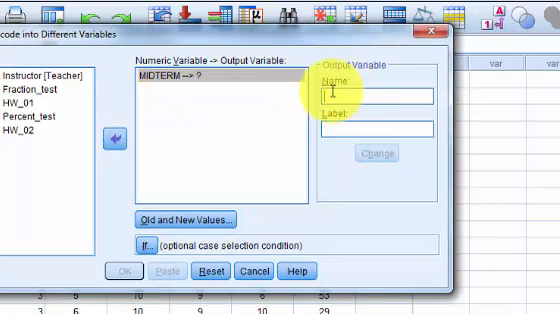
Name the output variable Midterm_low_med_high and proceed to the old-to-new value mapping
text(MI)
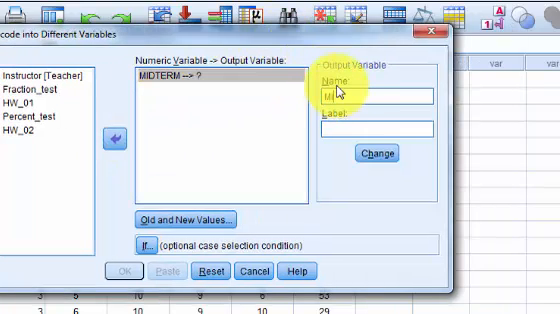
text(Midterm_low_med_)
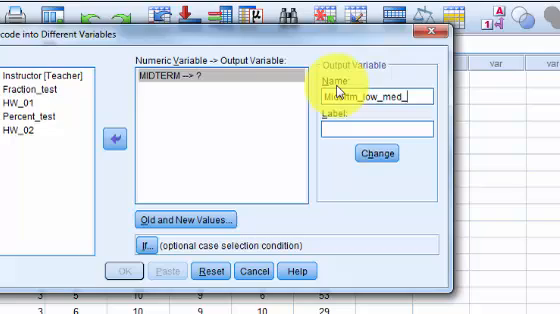
text(high)
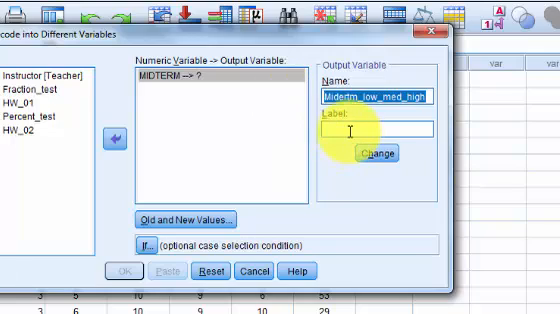
text(Midterm_low_med_high)
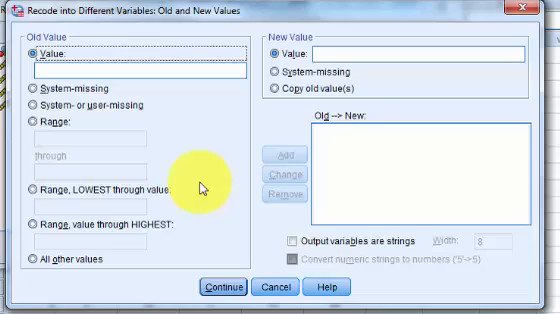
mouse_move(228, 186)
text(1)
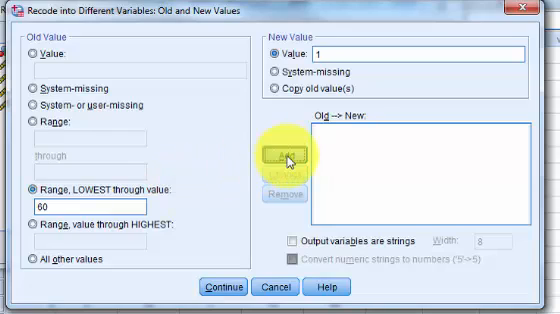
Add the rule that MIDTERM scores from lowest through 60 become 1
click(276, 152)
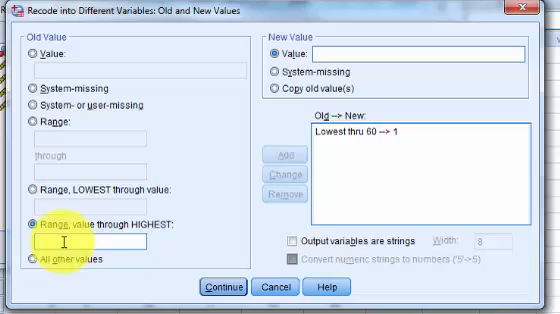
text(60)
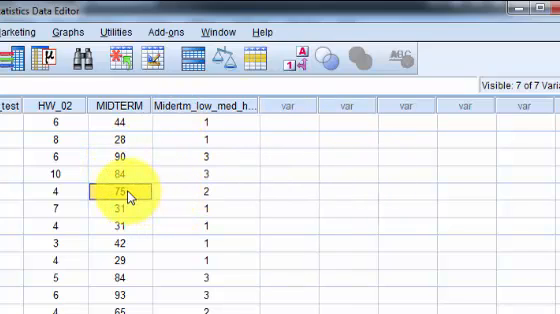
Finish the remaining ranges and run the recode, producing the Midterm_low_med_high column of 1/2/3 codes
click(200, 188)
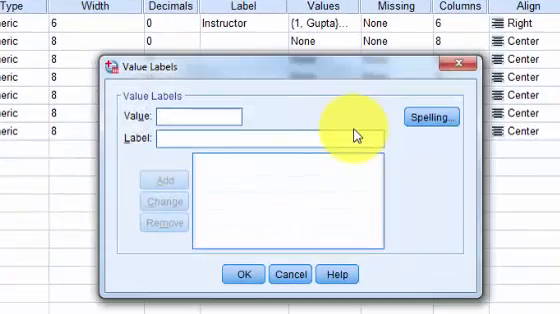
Label Midterm_low_med_high values 1 = low, 2 = medium and 3 = good and apply them
text(1)
text(low)
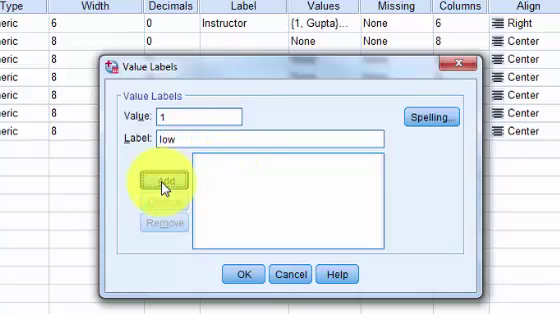
click(168, 182)
text(m3e)
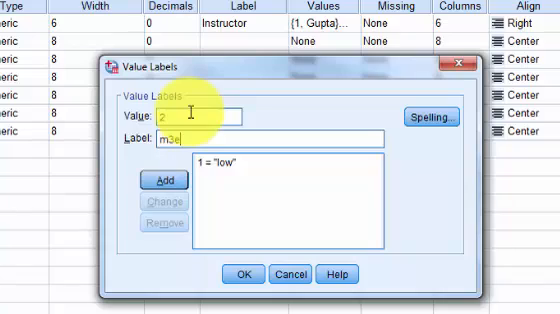
key(BackSpace)
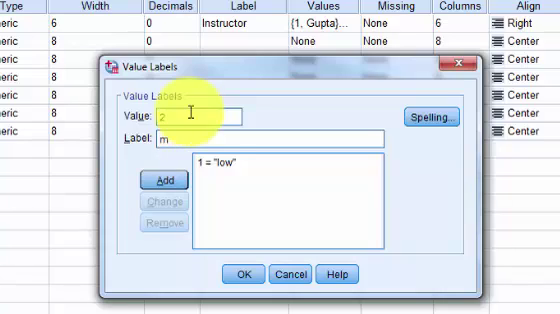
text(edium)
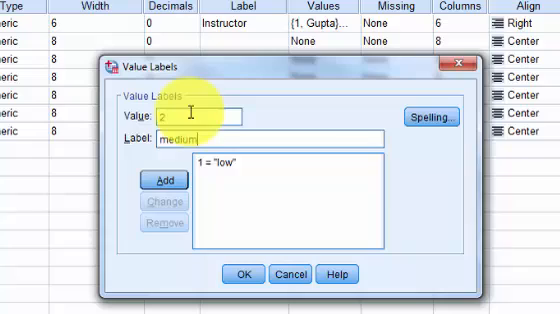
click(162, 180)
text(3)
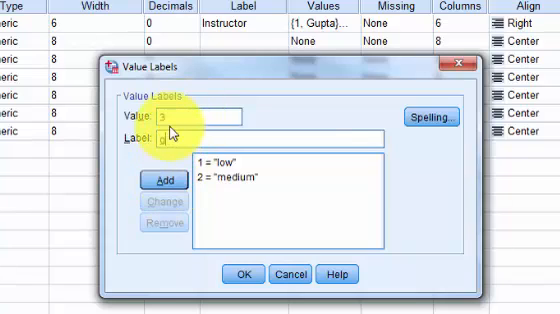
text(good)
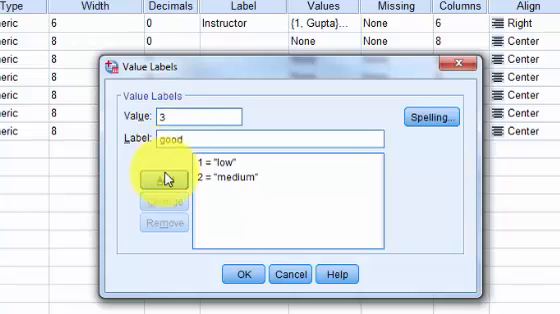
click(244, 272)
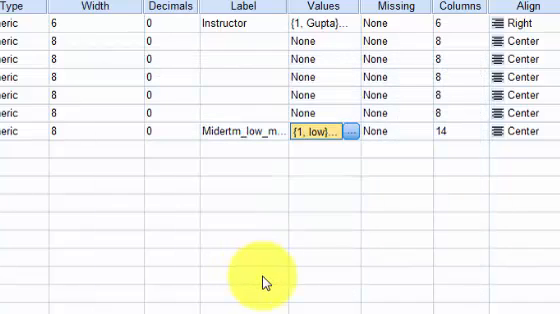